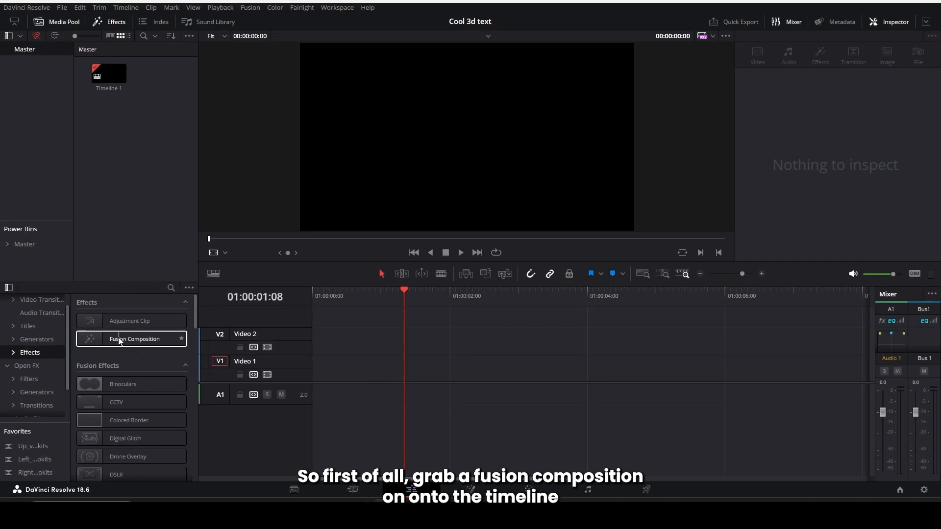
Drag a Fusion Composition from the Effects library onto the V1 timeline track.
drag(130, 338, 345, 369)
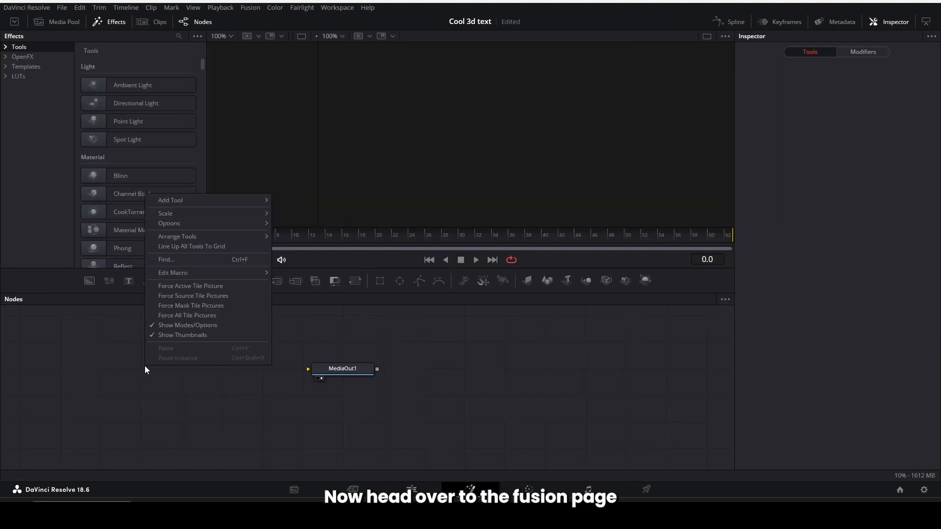
Add a Background node and a Merge node, wiring Merge1 into MediaOut1.
key(shift+space)
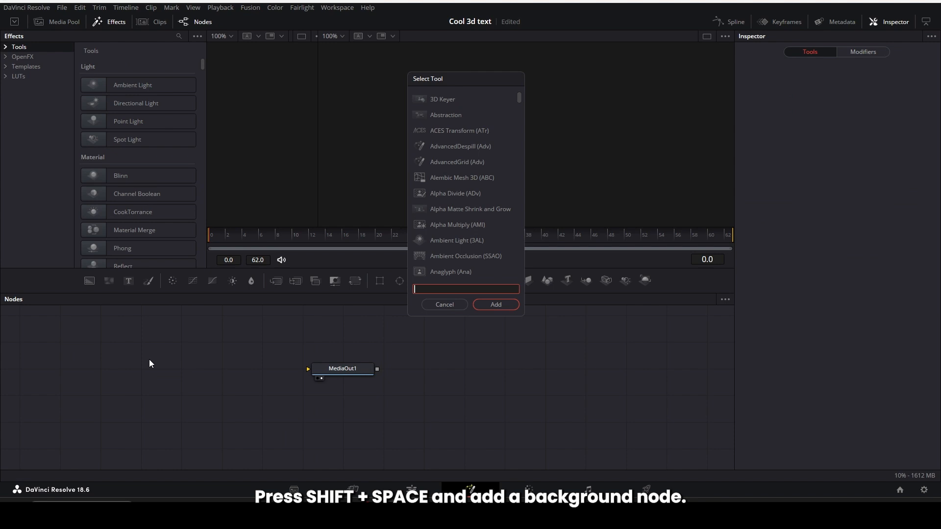
click(494, 304)
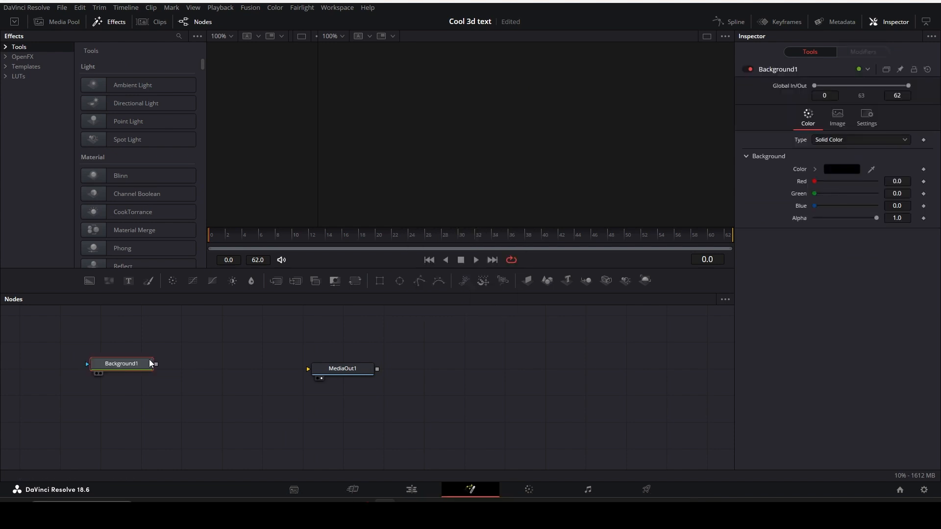
text(mar)
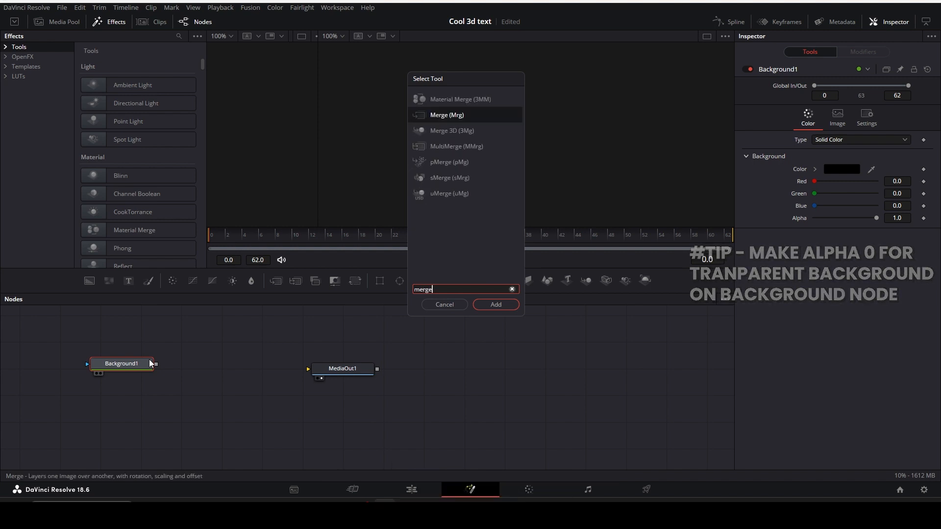
click(494, 304)
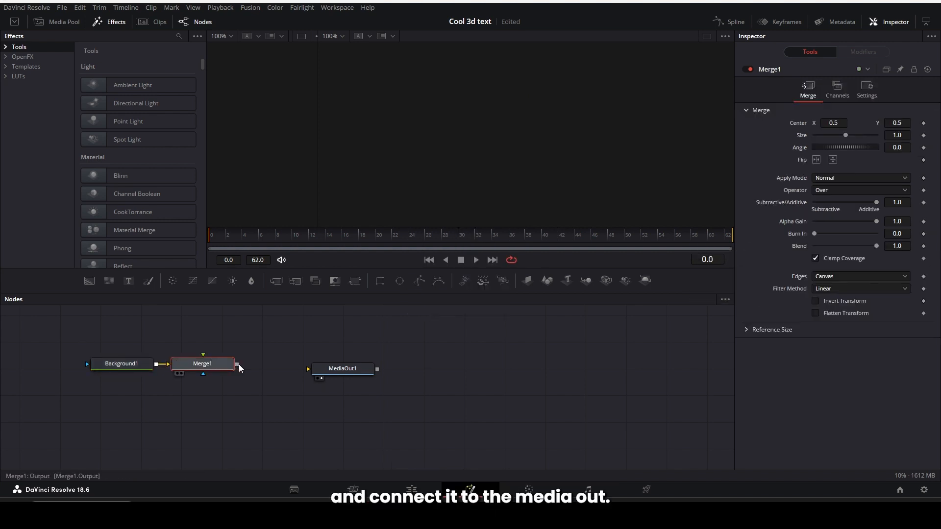
drag(236, 365, 387, 373)
text(text)
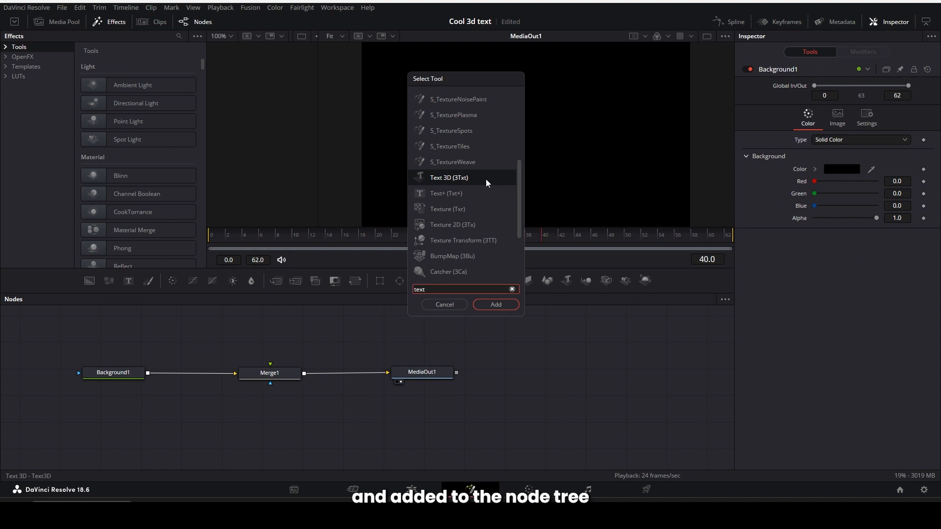
Add a Text 3D node followed by a Renderer 3D node.
text(Text 3D)
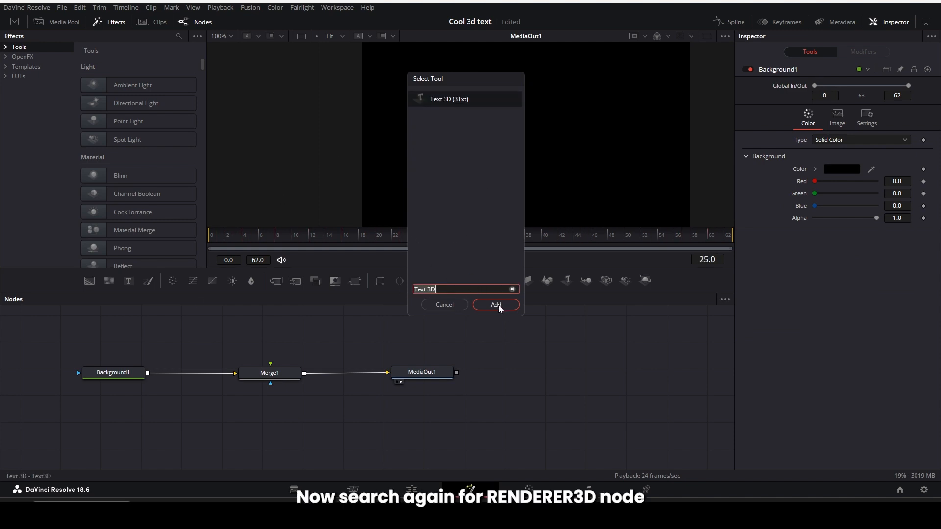
click(495, 304)
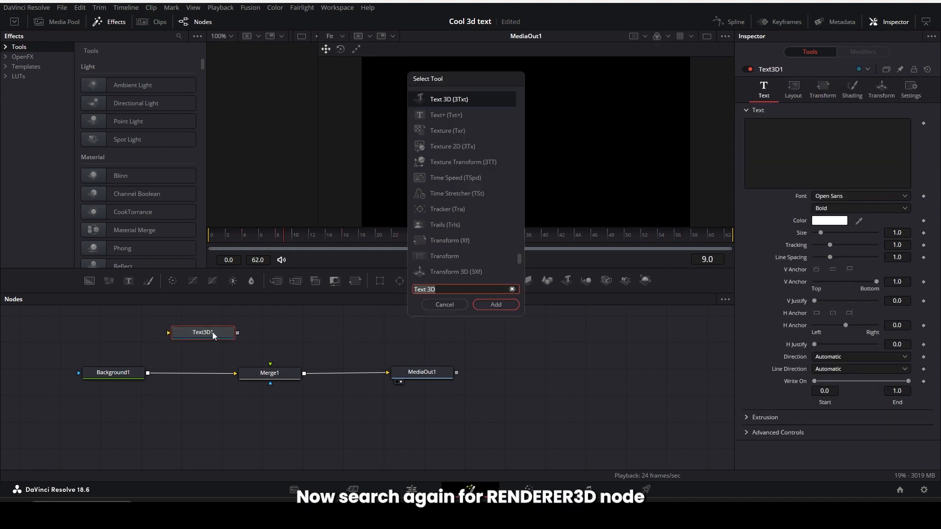
click(495, 304)
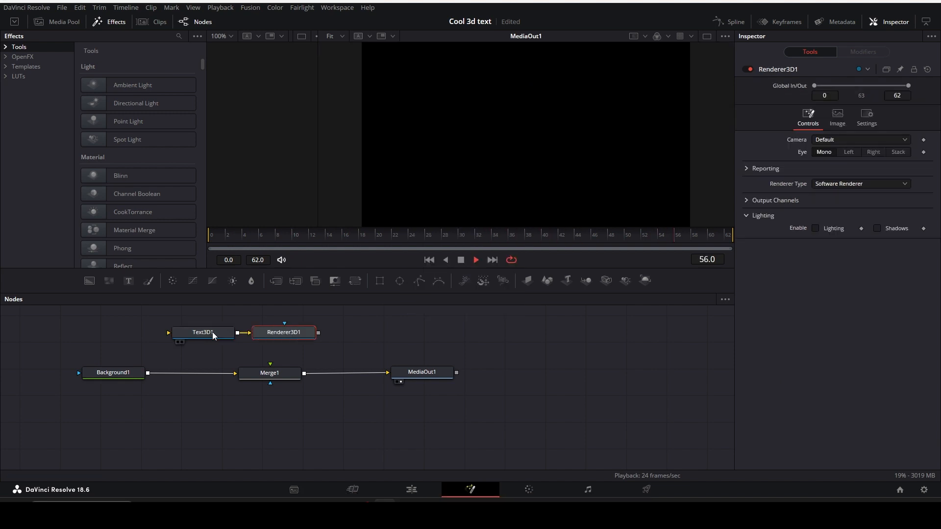
Insert a Merge 3D between Text3D1 and Renderer3D1 and feed the renderer into Merge1.
click(203, 332)
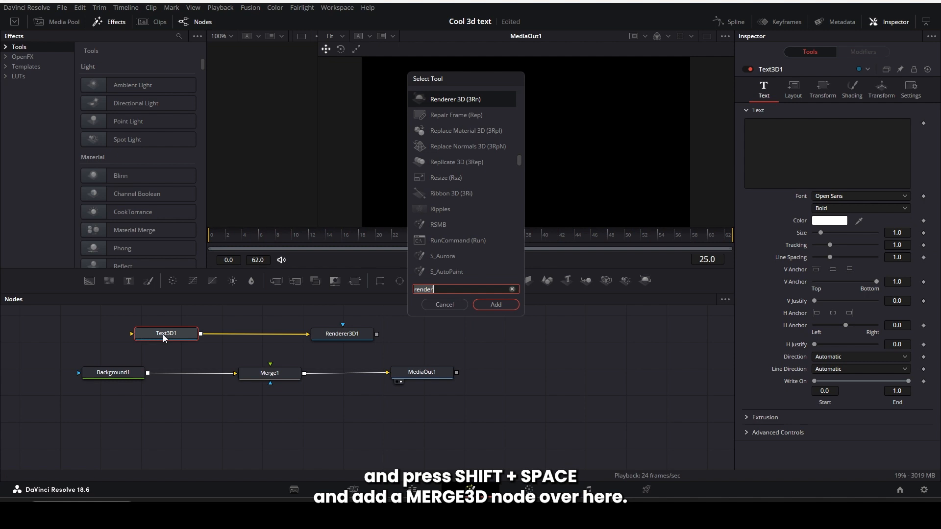
text(merg)
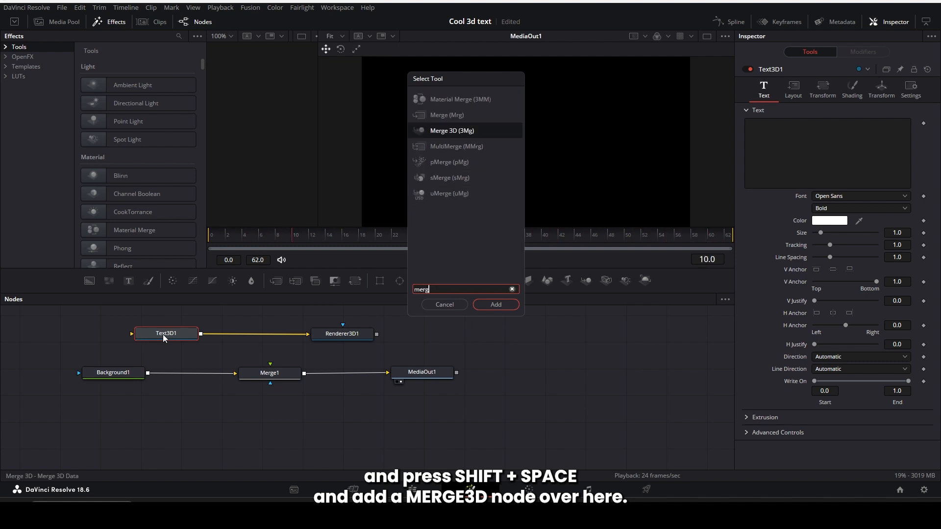
click(495, 303)
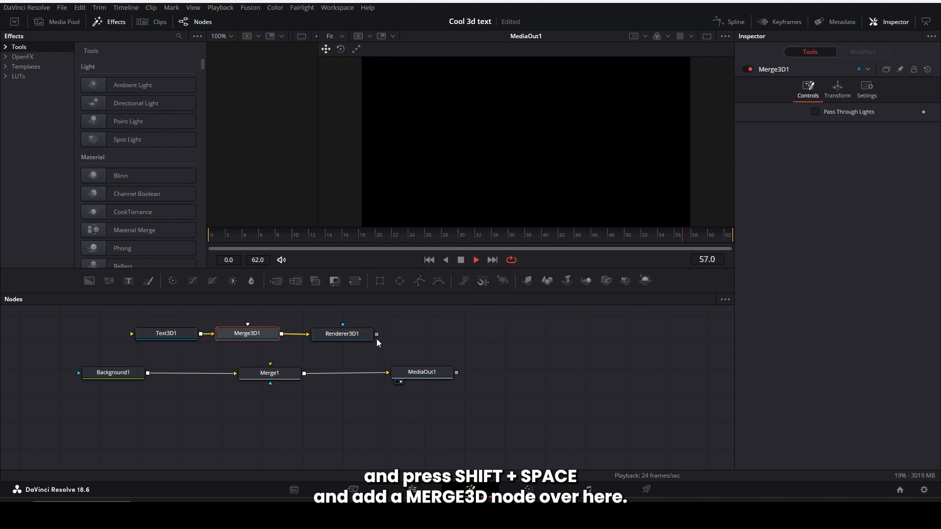
drag(376, 334, 347, 351)
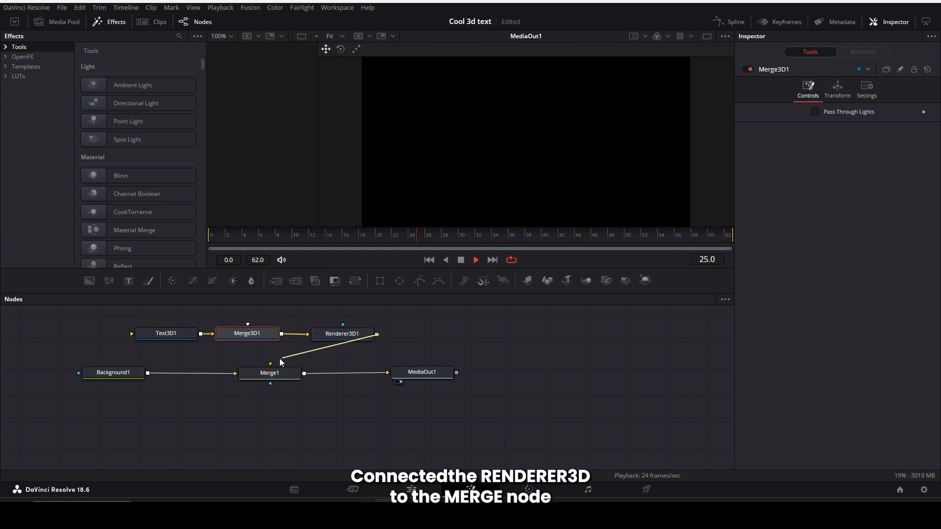
Set the Text3D1 content to '3D TEXT' in the Akira Expanded font.
click(166, 334)
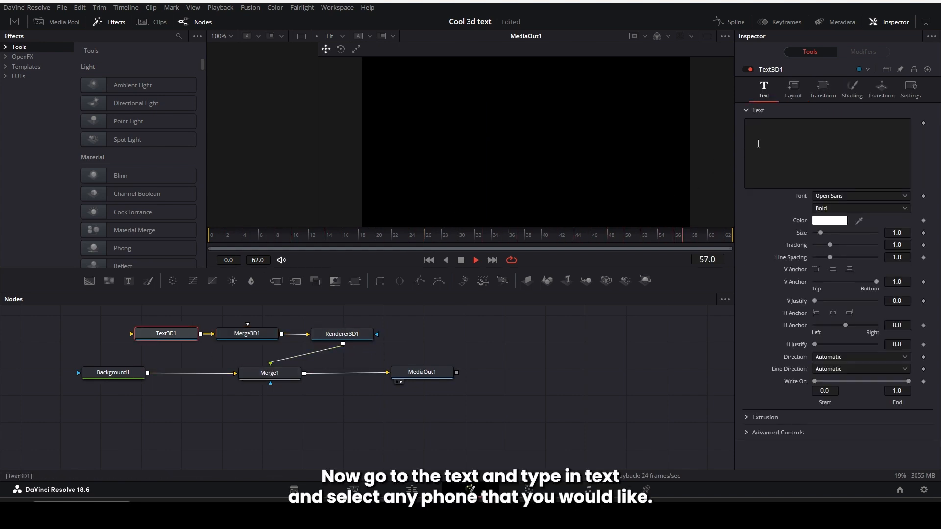
text(3d)
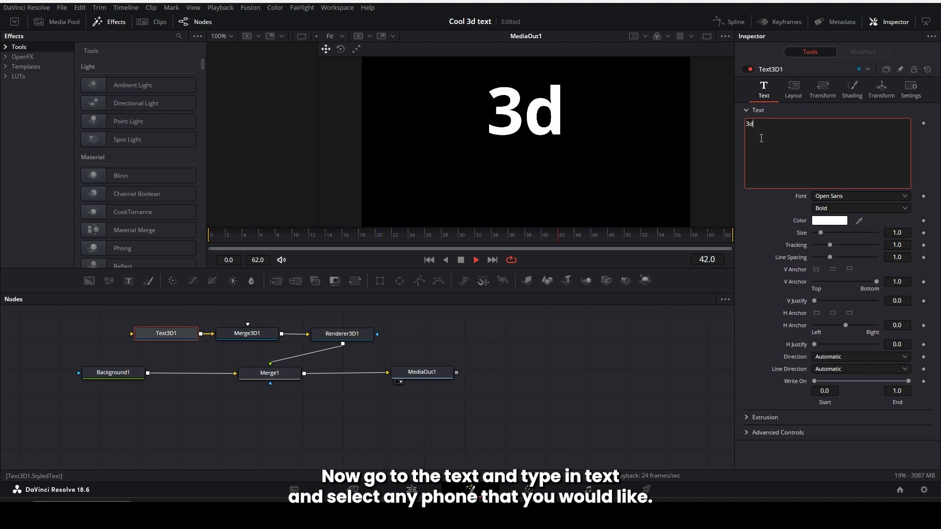
text(3D TEXT)
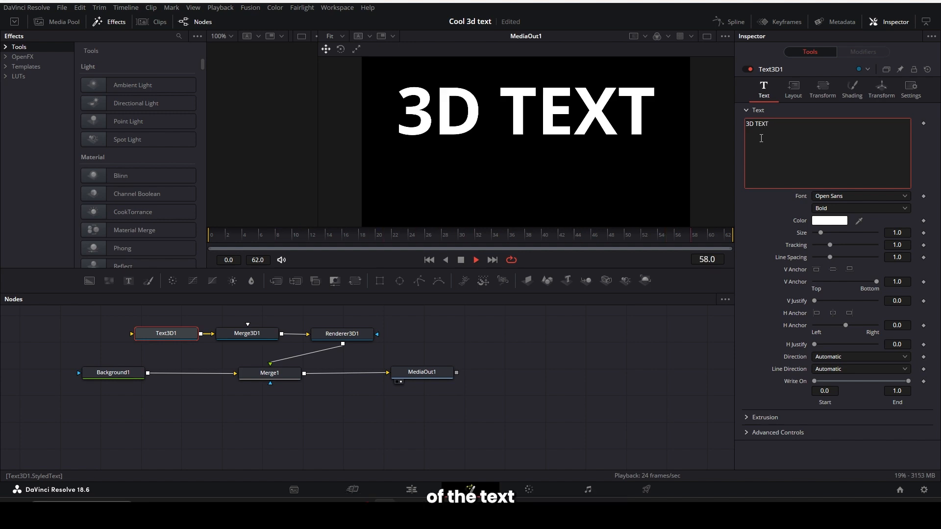
click(859, 196)
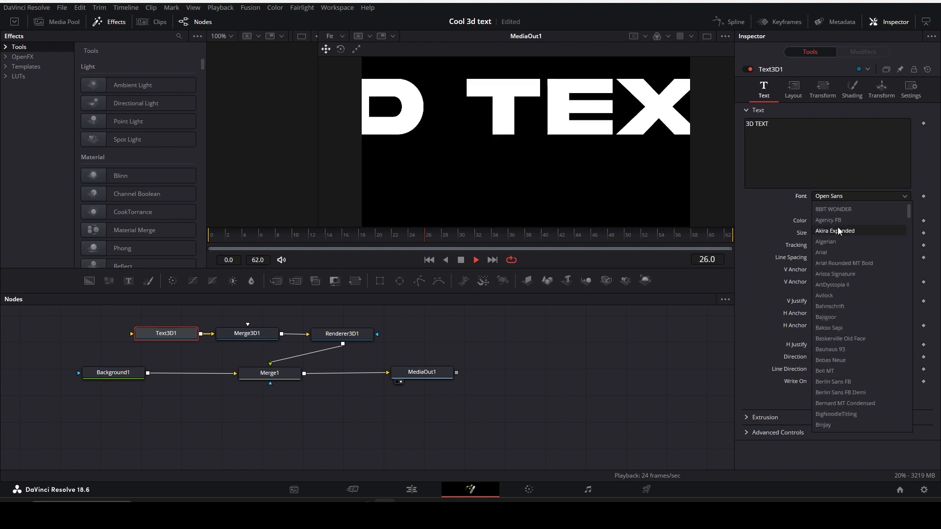
click(835, 231)
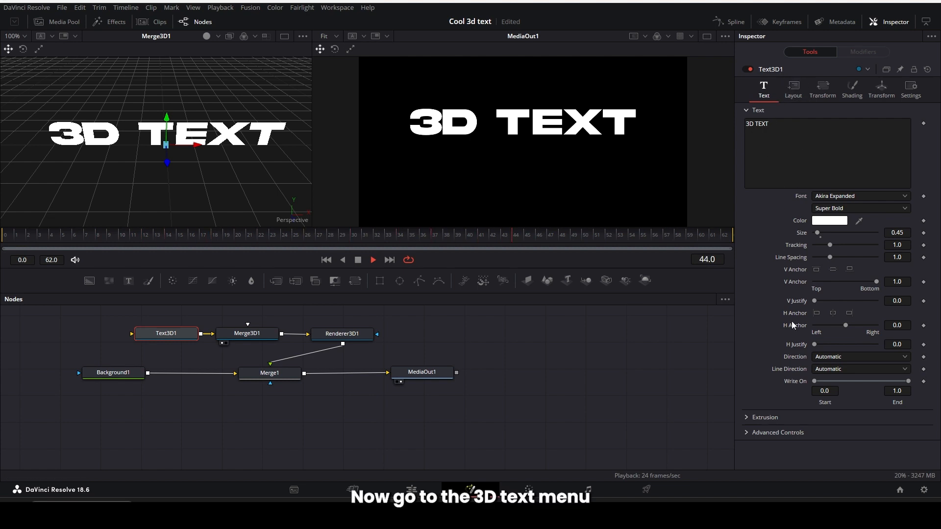
Give the 3D TEXT an extrusion depth of about 0.09.
click(764, 360)
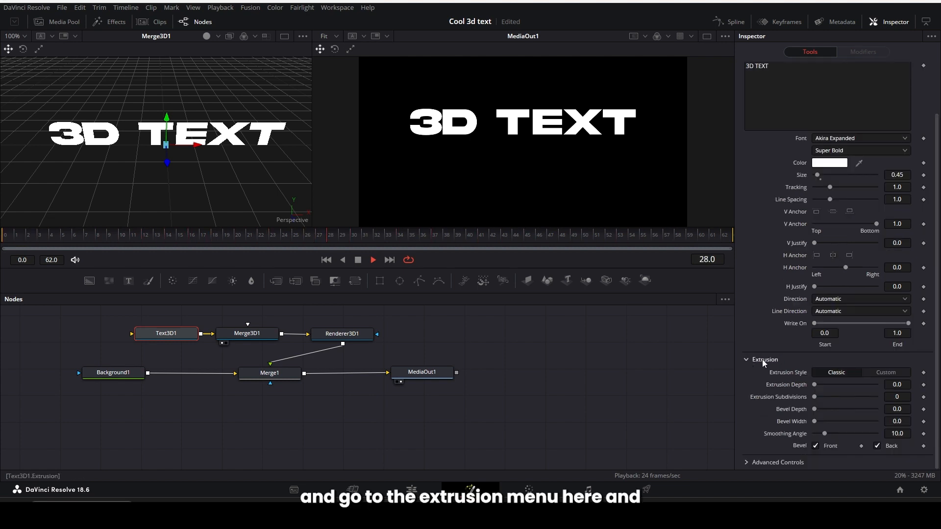
drag(831, 384, 852, 384)
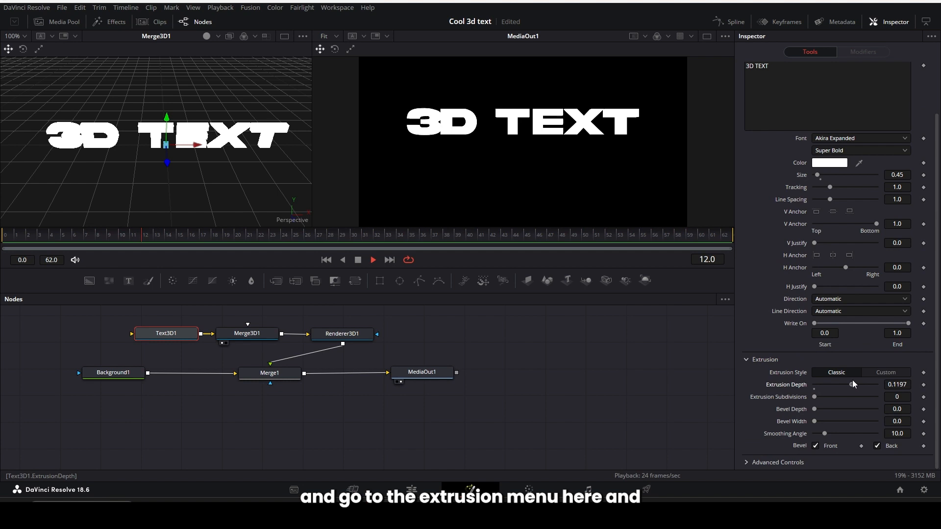
drag(854, 385, 845, 384)
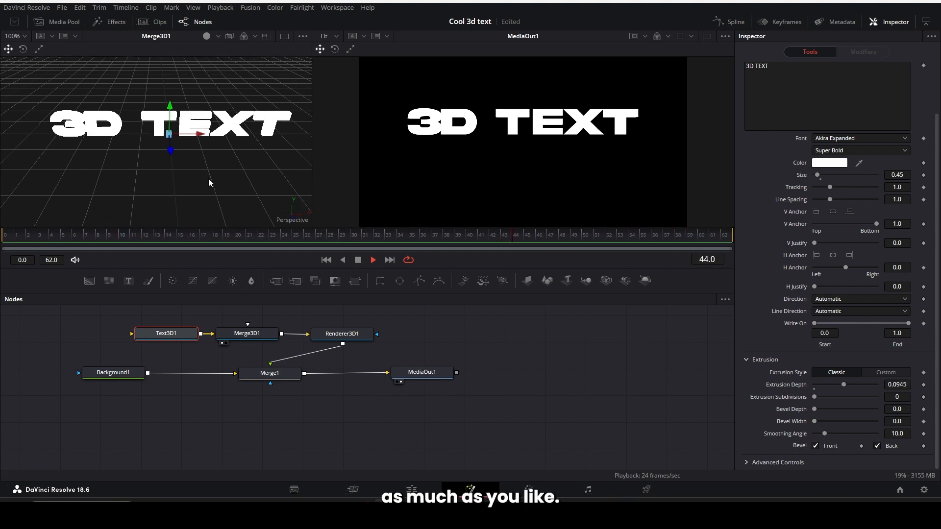
click(166, 349)
text(merge)
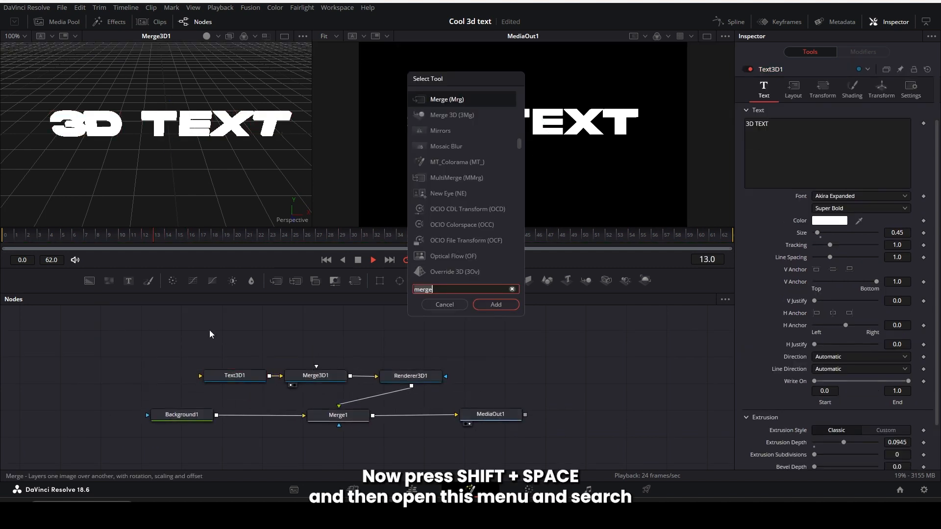
Add a Directional Light into Merge3D1 and move it beside the text in the 3D viewer.
text(dire)
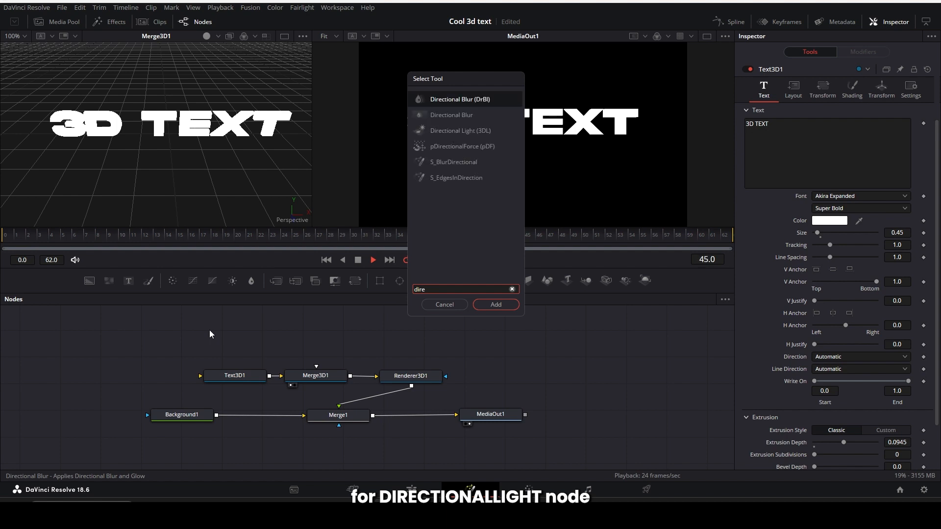
click(495, 304)
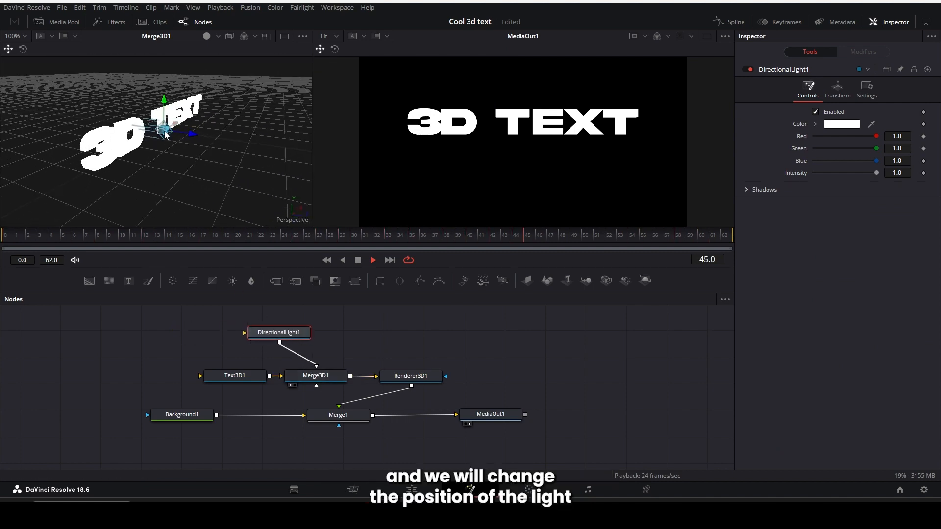
drag(164, 130, 212, 137)
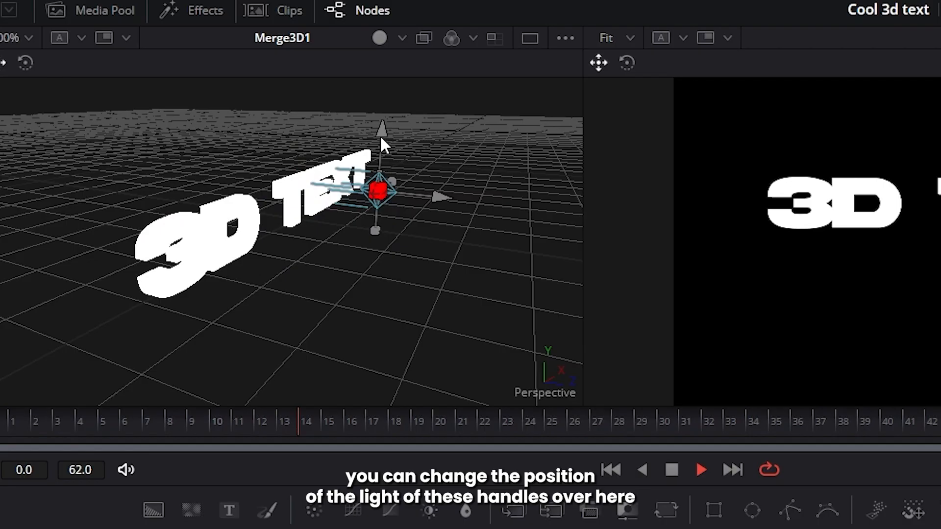
drag(378, 192, 399, 199)
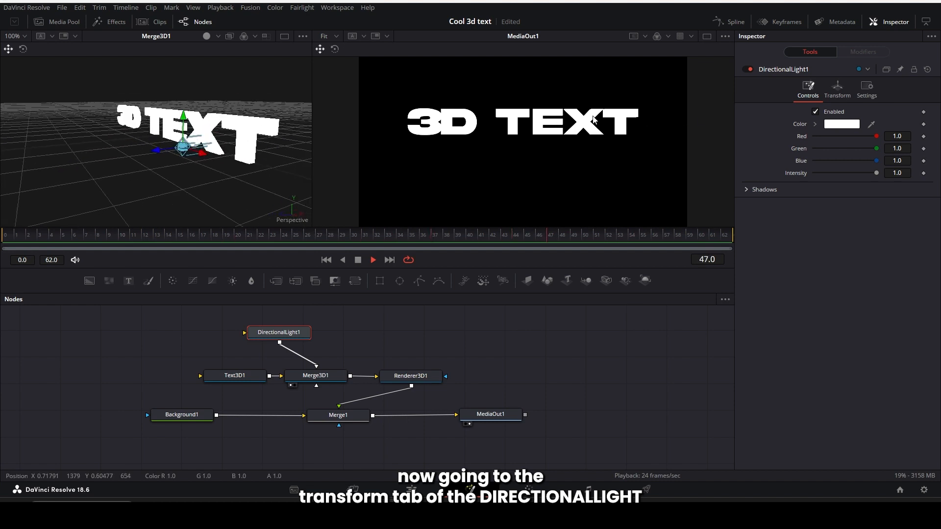
Raise DirectionalLight1's Y translation to about 0.169 in its Transform settings.
click(837, 90)
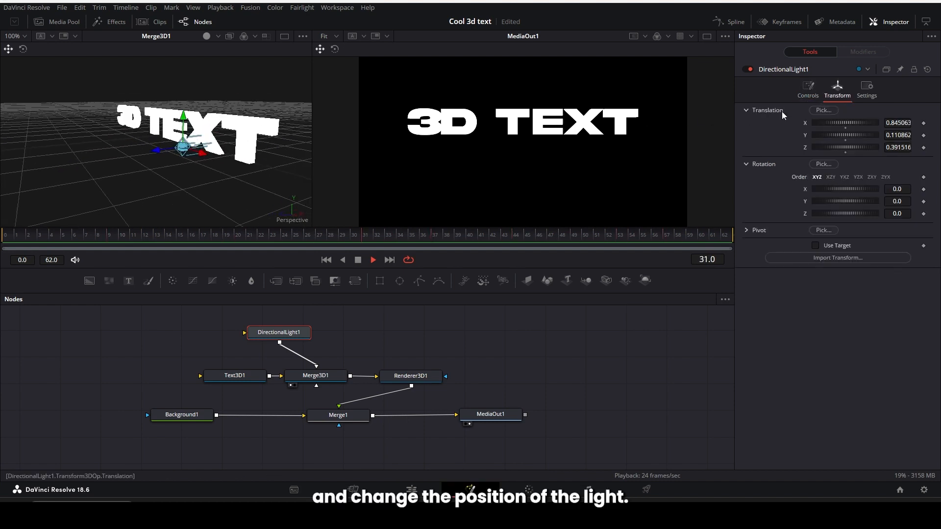
drag(840, 135, 852, 135)
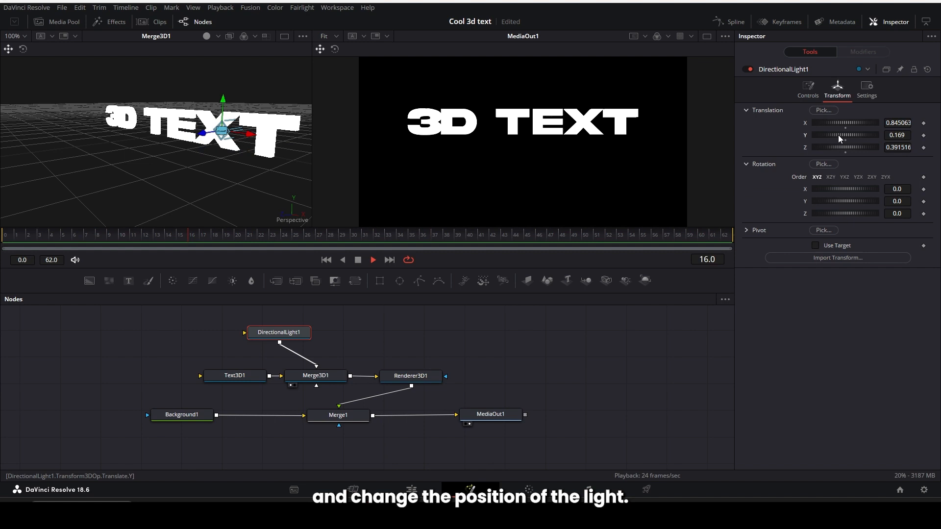
drag(859, 135, 843, 135)
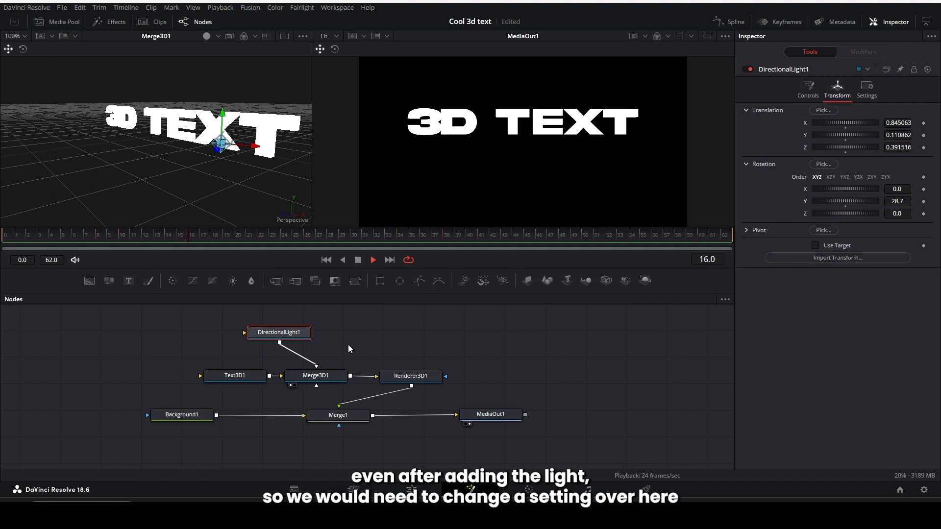
Enable lighting on the Renderer3D node so the directional light shades the text.
click(411, 375)
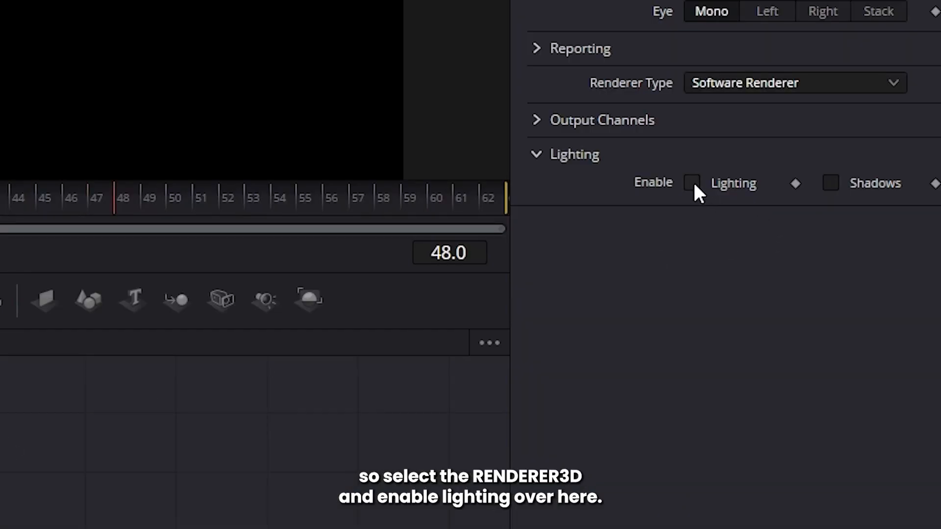
click(691, 183)
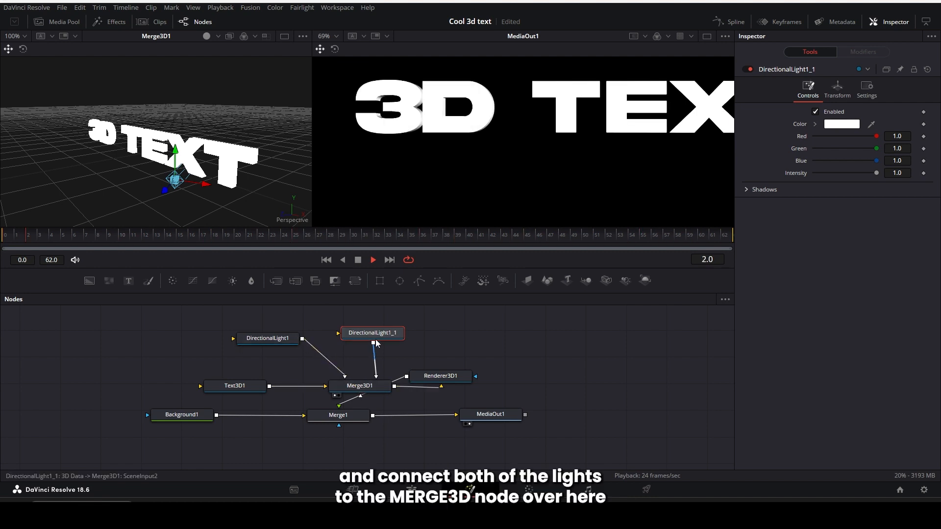
Wire the second directional light into Merge3D and rotate it to about 195.7 degrees Y.
click(837, 90)
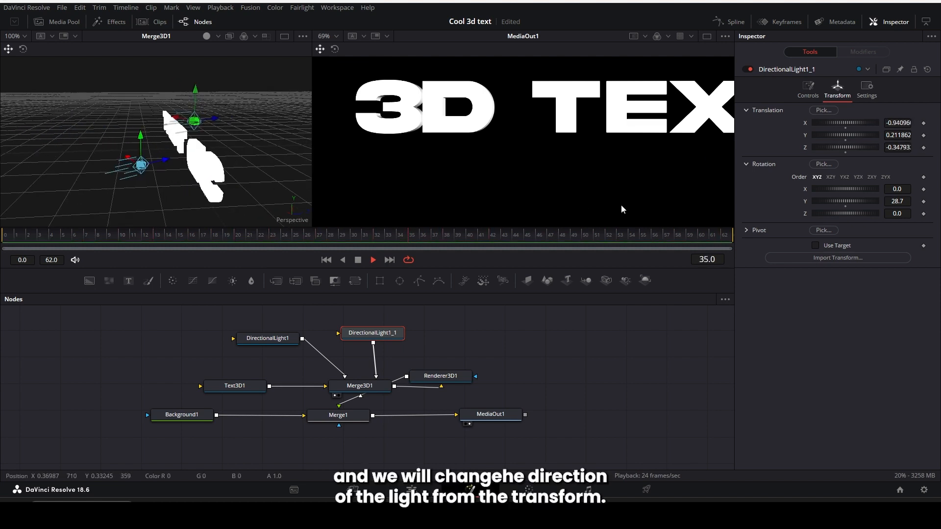
drag(846, 201, 876, 201)
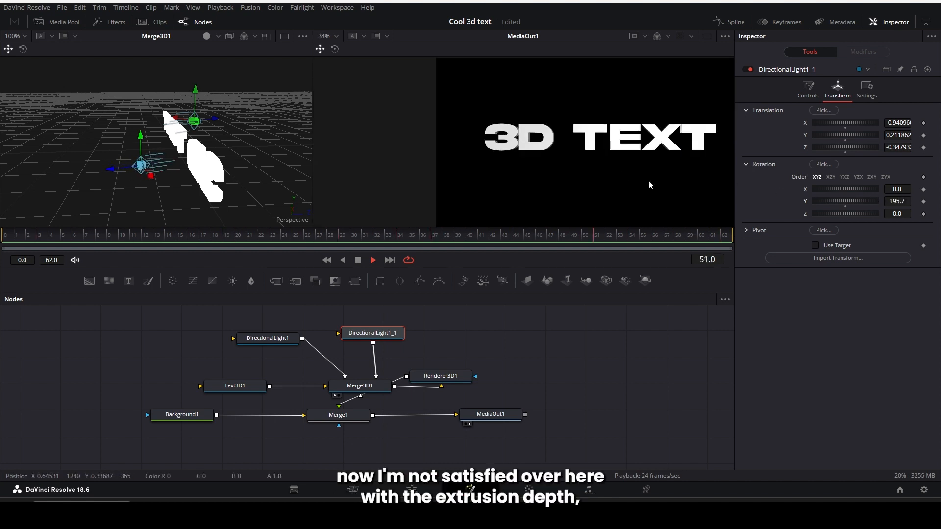
Raise the Text3D extrusion depth to 0.2 and shift the first light in the 3D scene.
click(235, 385)
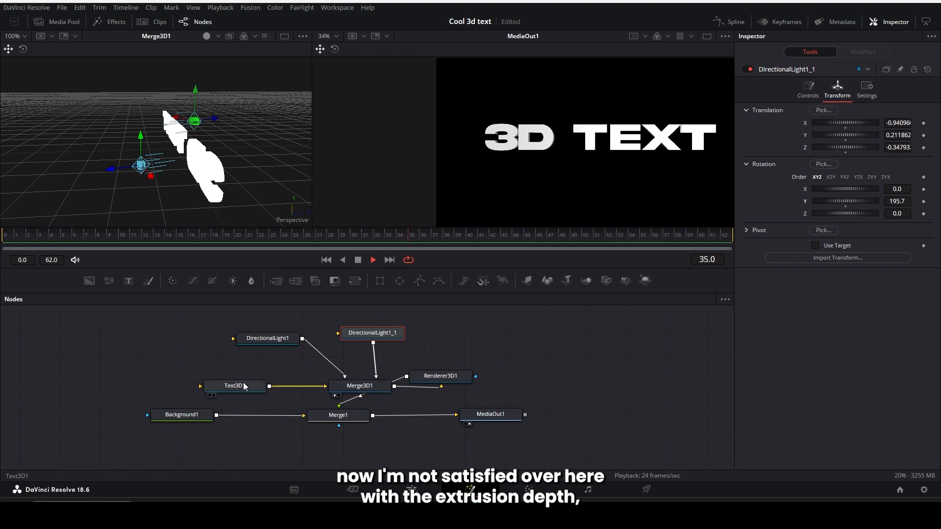
click(235, 385)
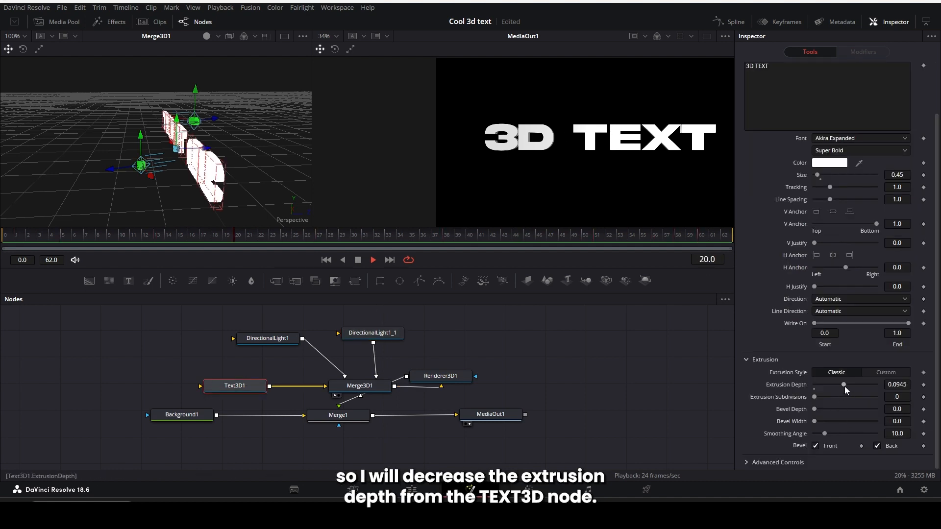
drag(843, 384, 876, 384)
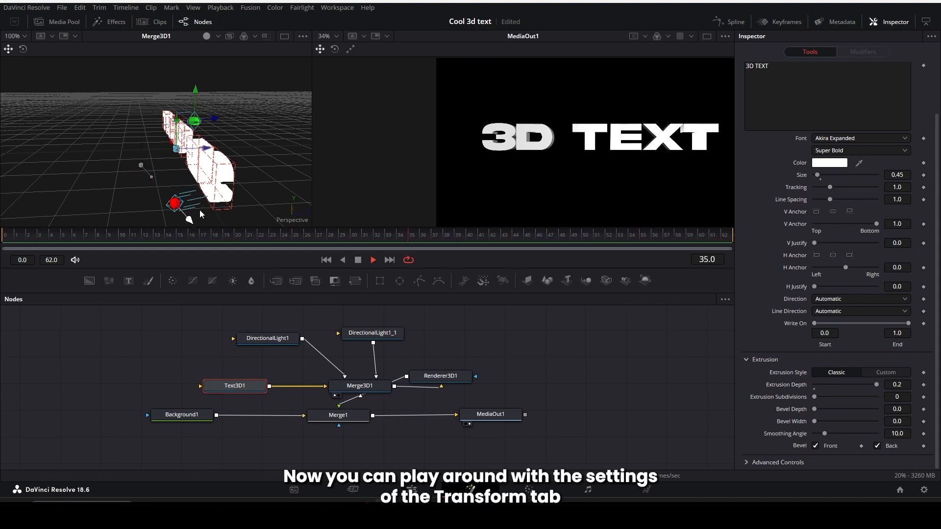
click(268, 338)
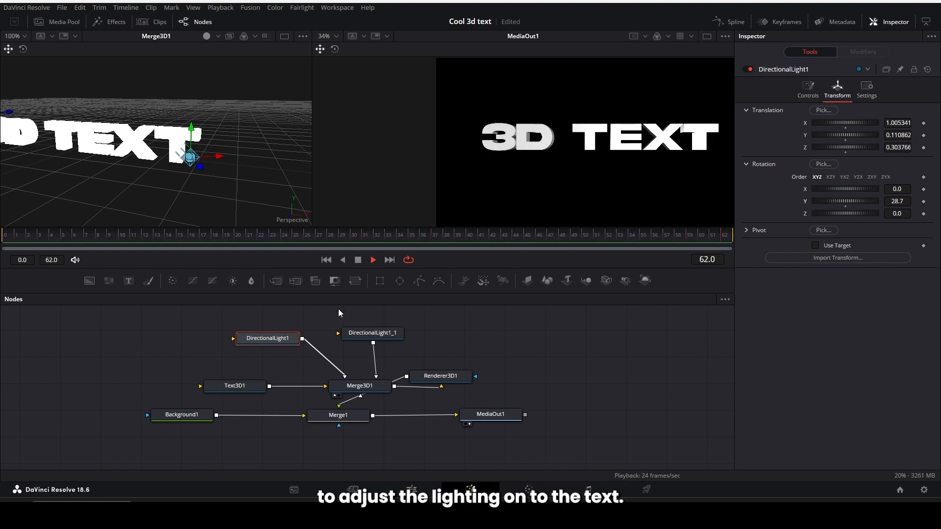
click(234, 385)
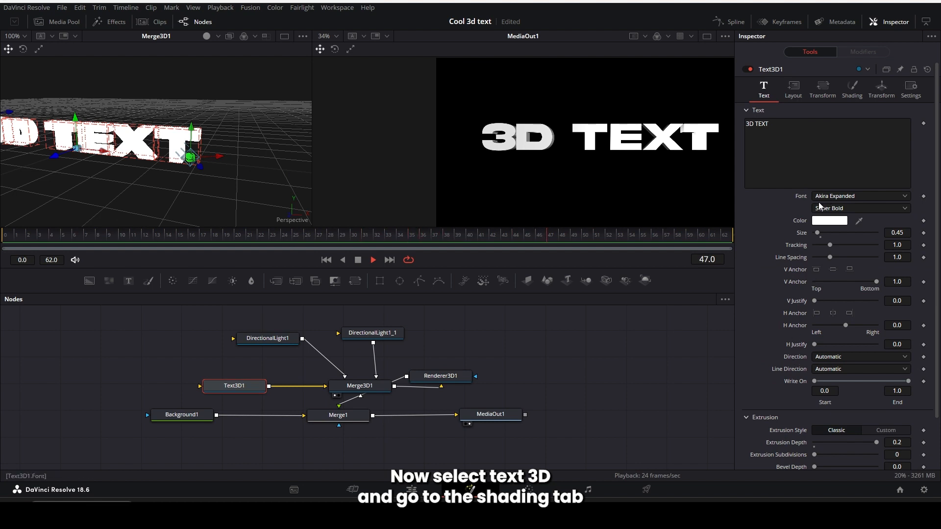
Set Text3D's material Type to Image with Clip source and pick the dark blue picture.
click(852, 89)
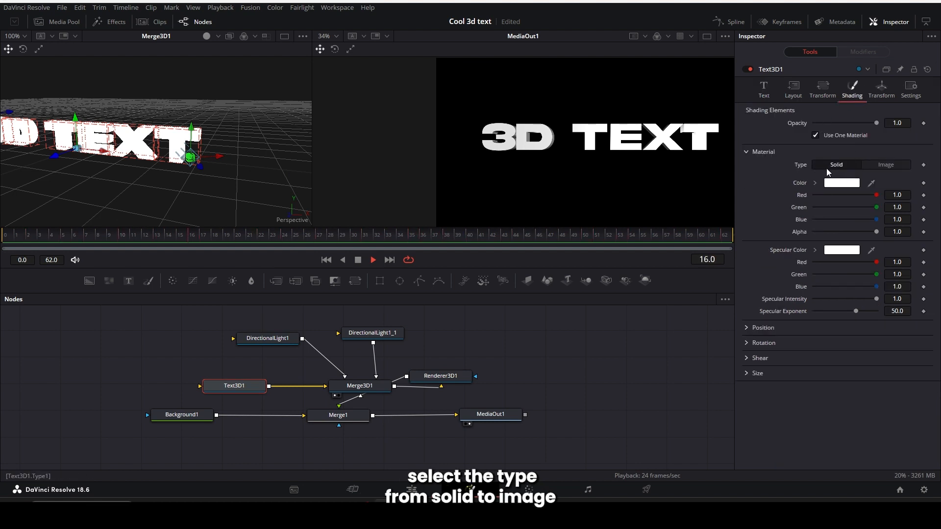
click(885, 165)
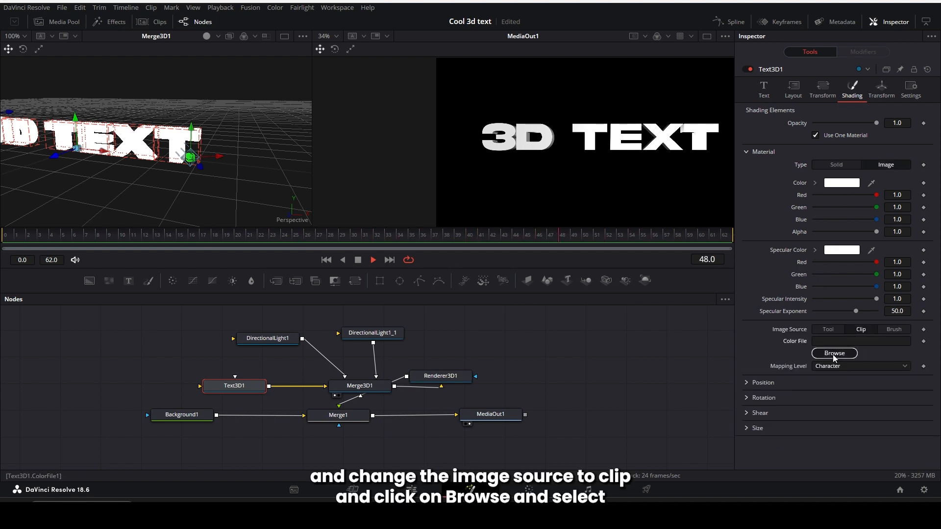
click(833, 352)
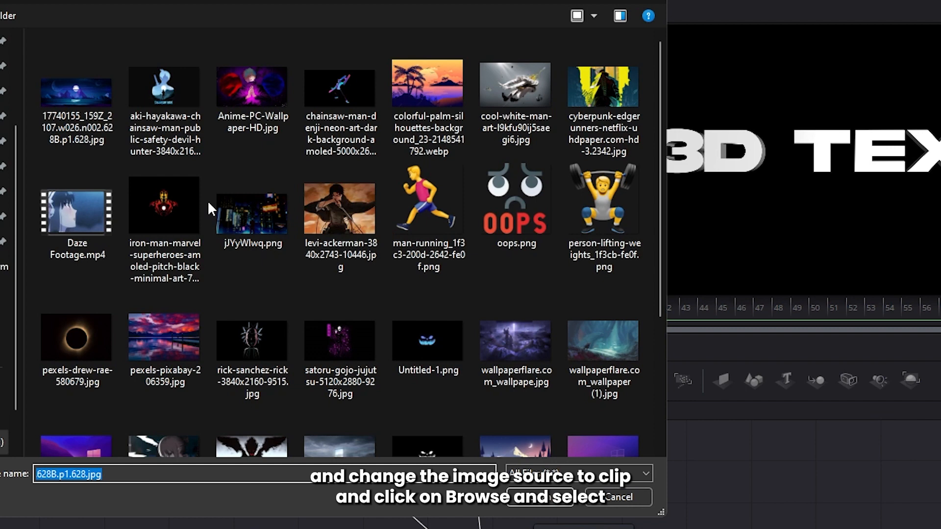
click(76, 91)
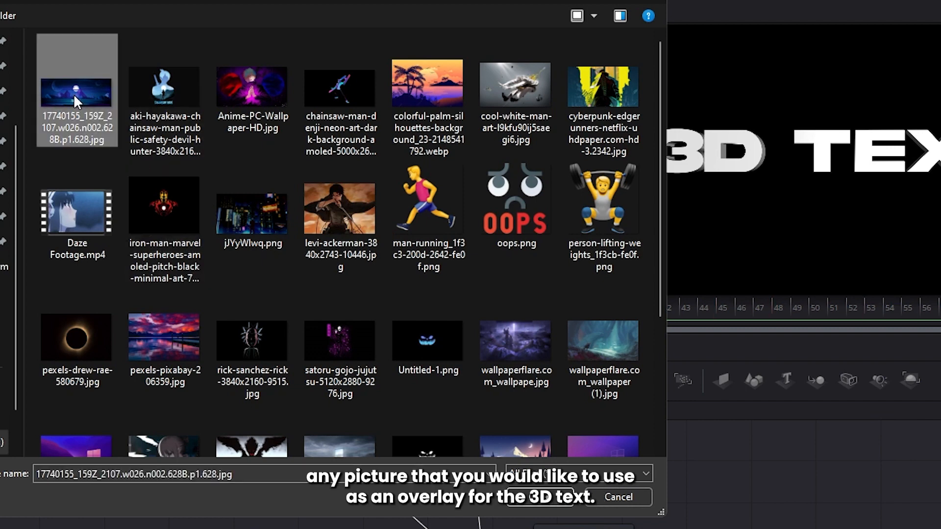
mouse_move(603, 469)
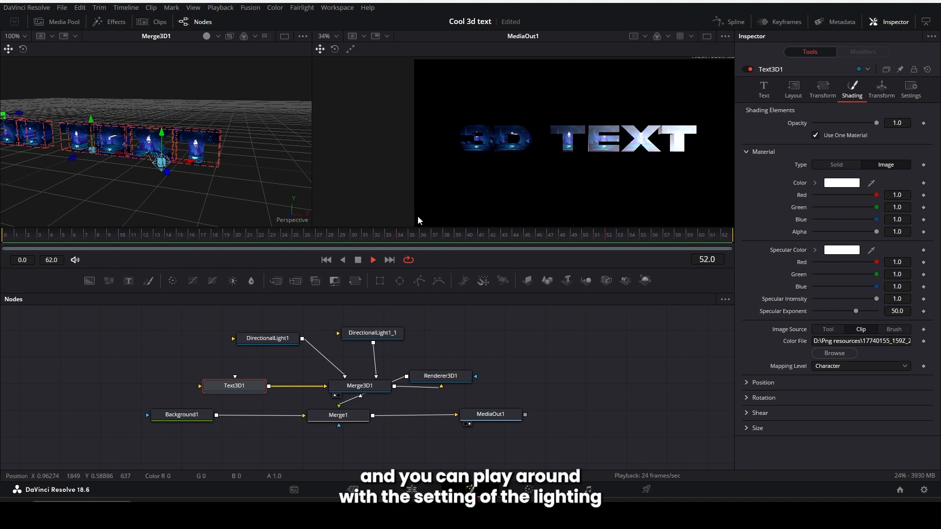
Re-aim DirectionalLight1_1's Rotation Y, then select Merge1 and search tools for 'glo'.
click(267, 338)
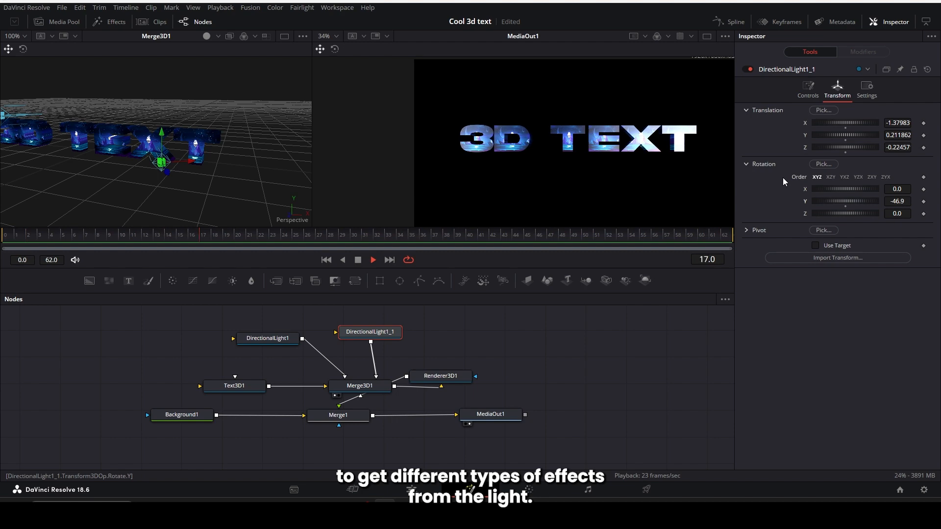
click(268, 338)
text(glo)
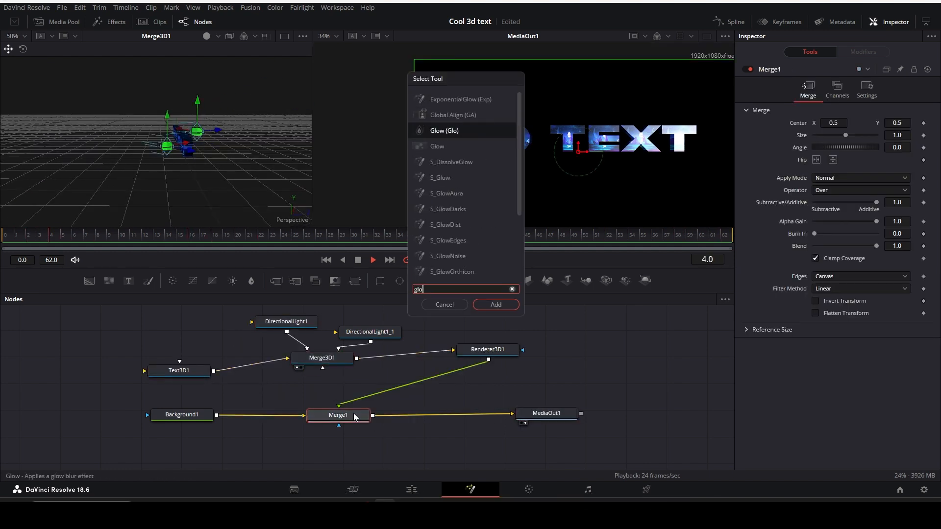
Insert a Glow node after Merge1 with Glow 0.598 and Glow Size 19.7.
click(494, 303)
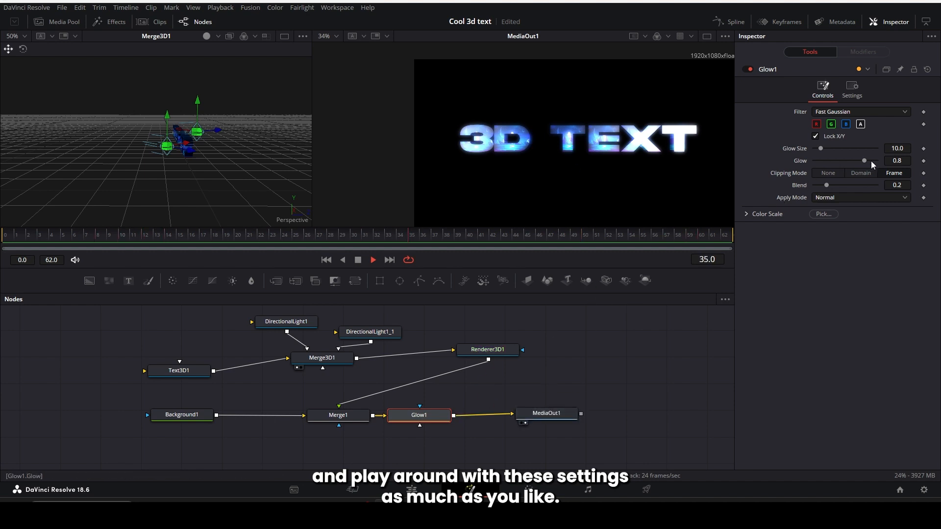
drag(862, 160, 852, 160)
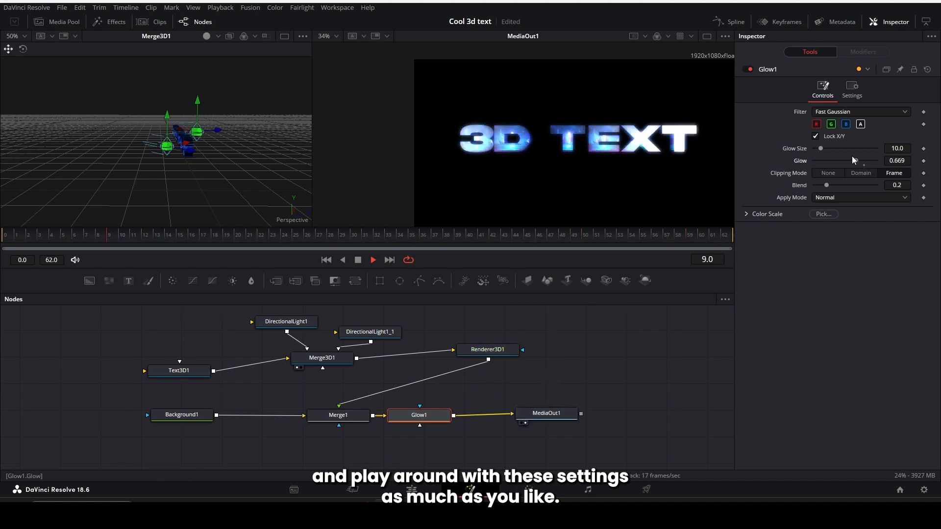
drag(820, 148, 827, 148)
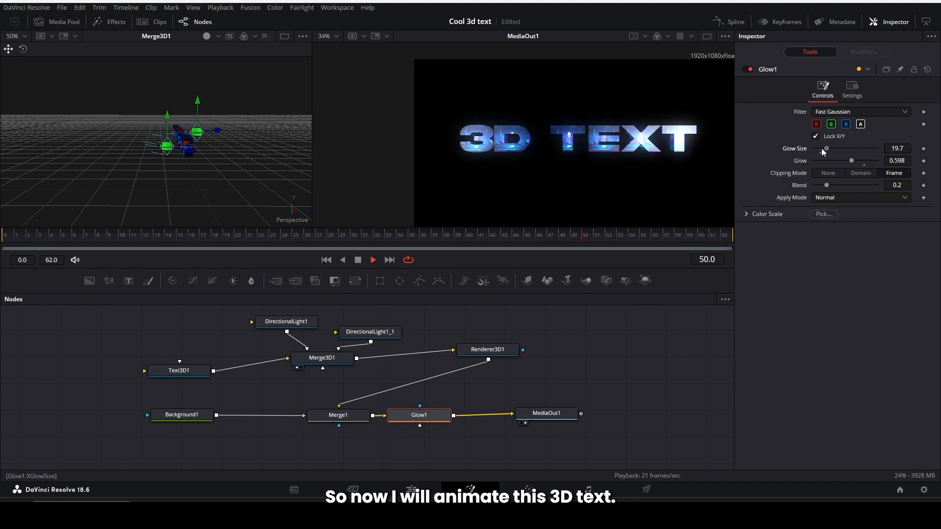
Set Text3D Transform to Words and keyframe Rotation Y to -360 degrees.
click(178, 371)
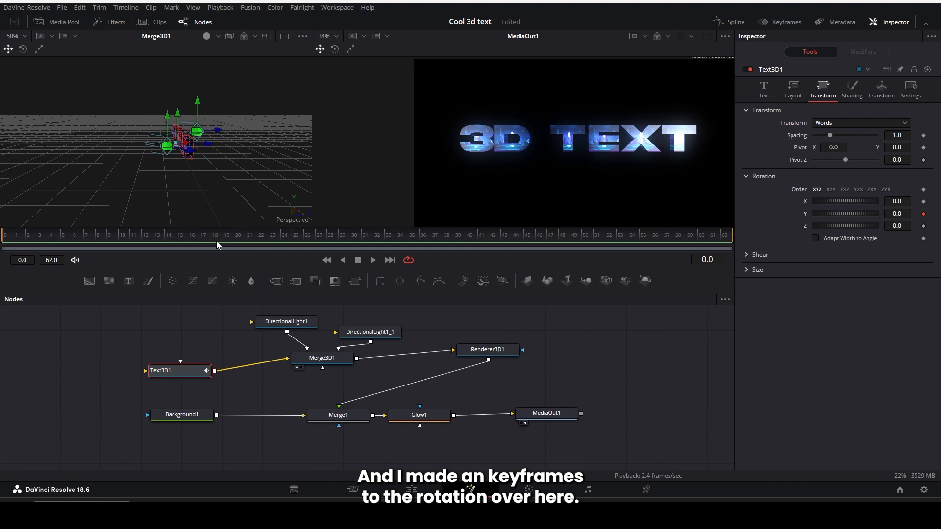
click(474, 234)
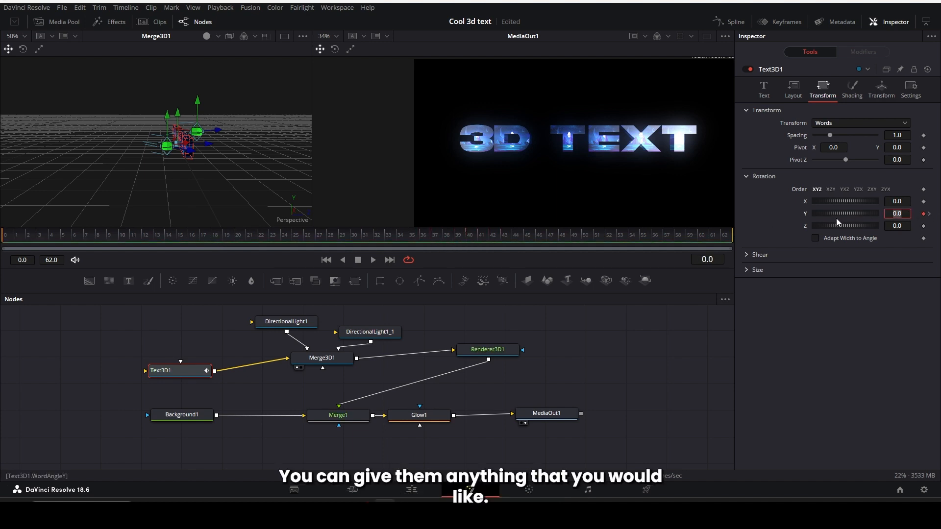
drag(897, 212, 840, 213)
text(-360)
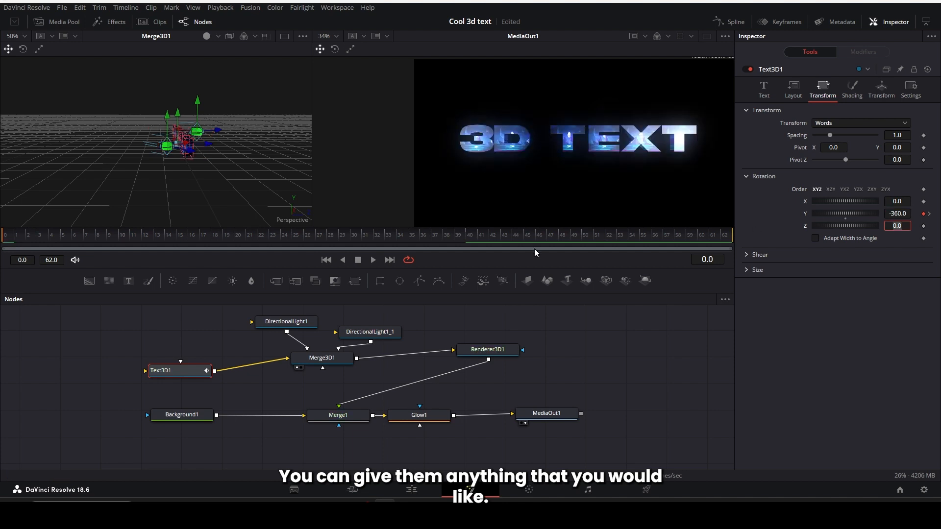
click(763, 90)
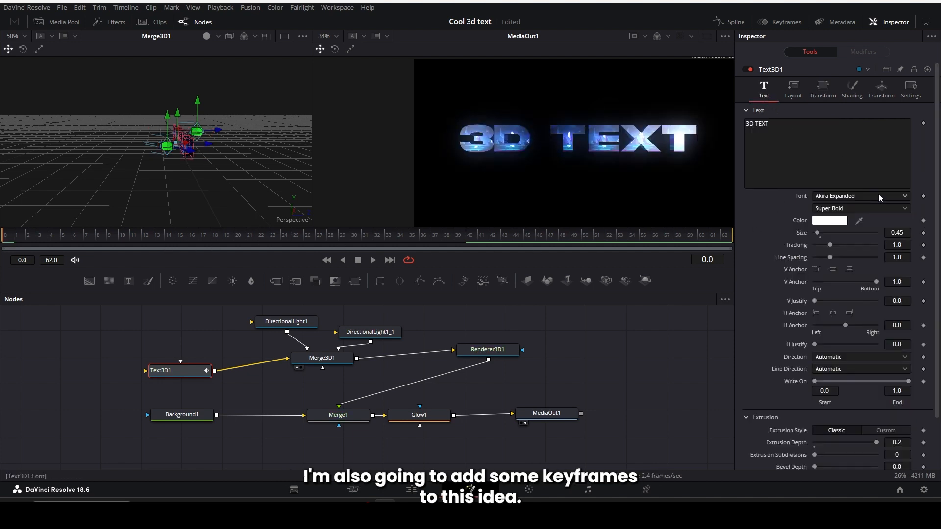
click(470, 235)
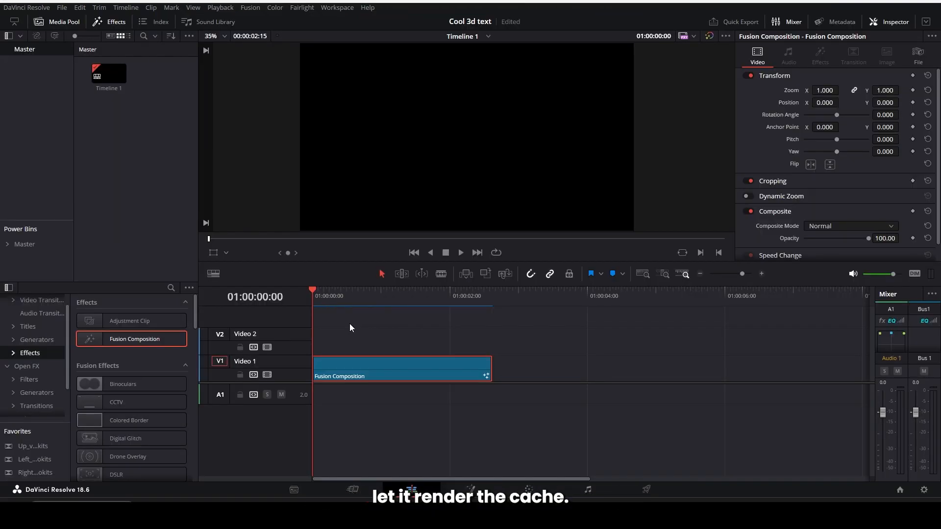
click(461, 252)
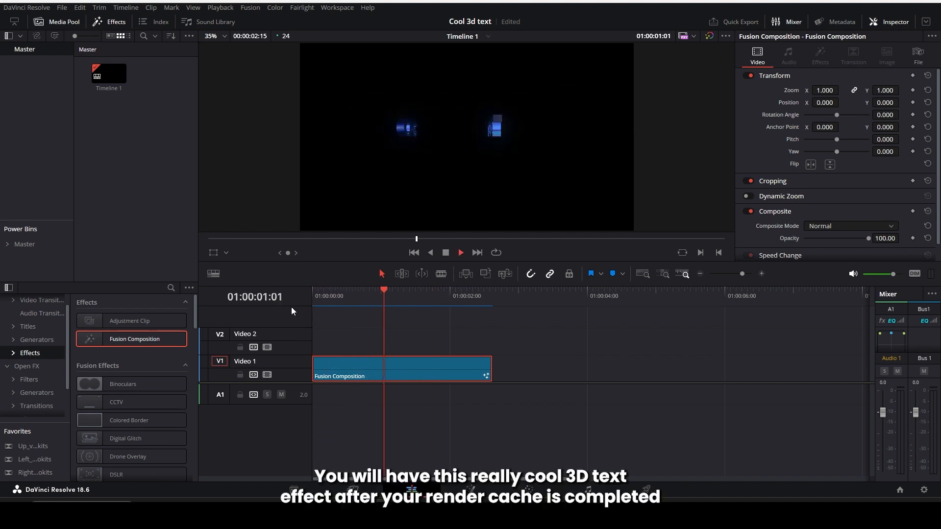
click(321, 296)
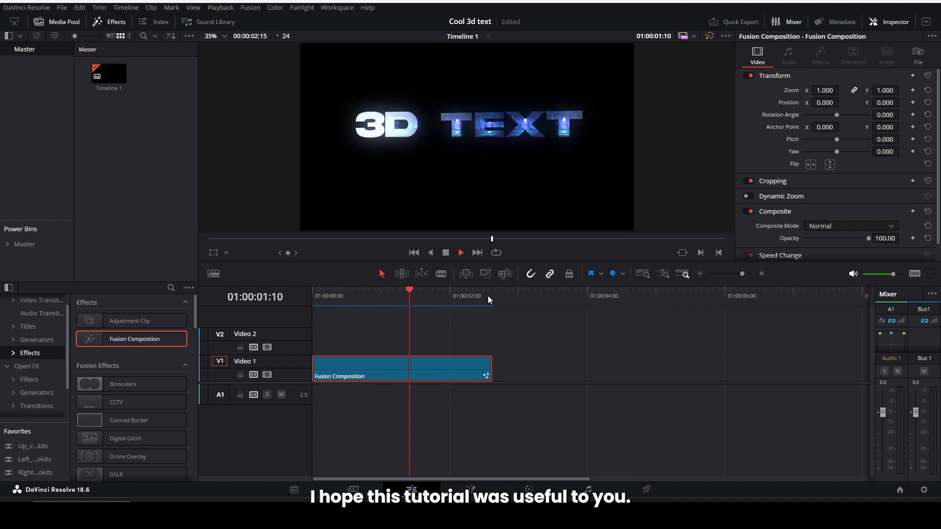
click(315, 296)
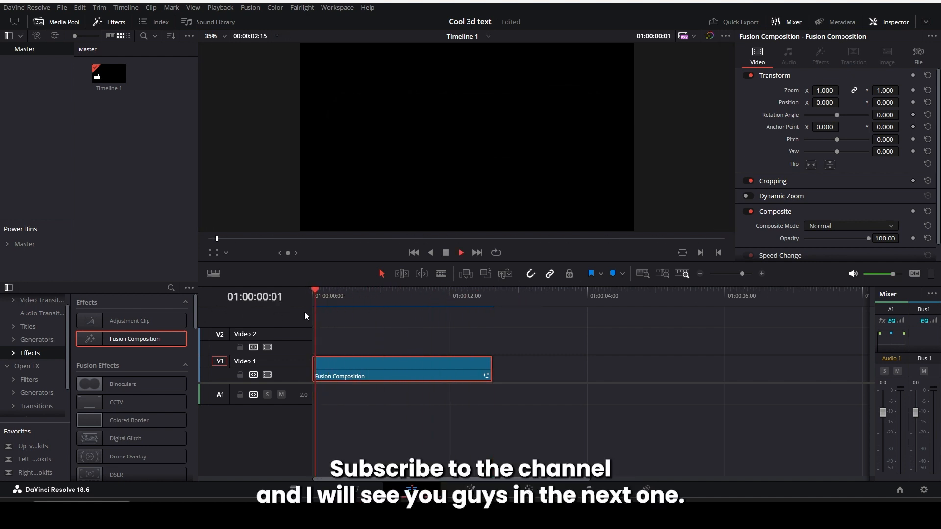